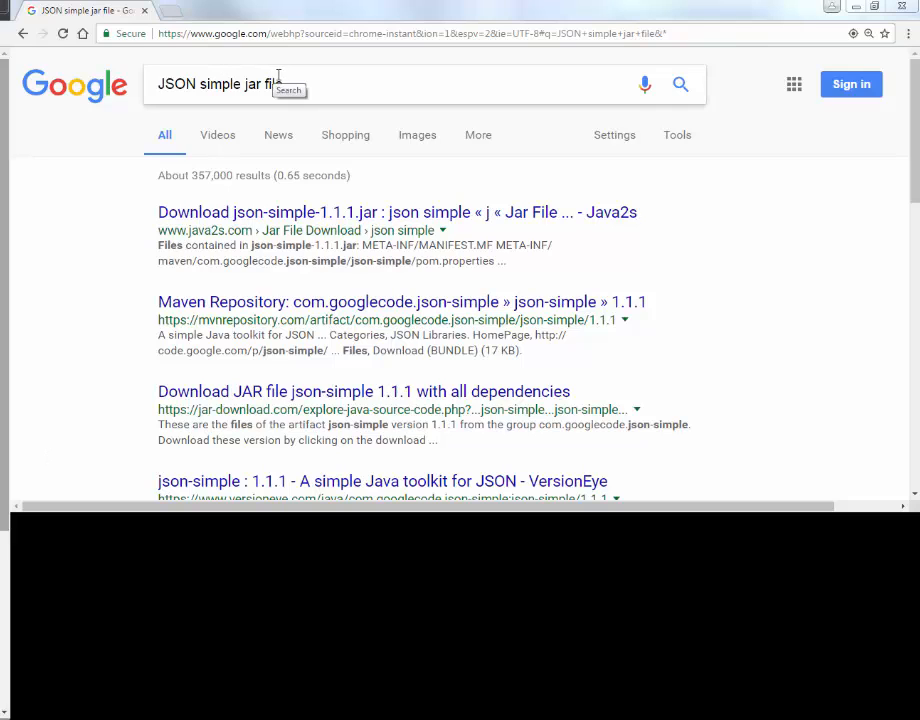
pyautogui.moveTo(326, 212)
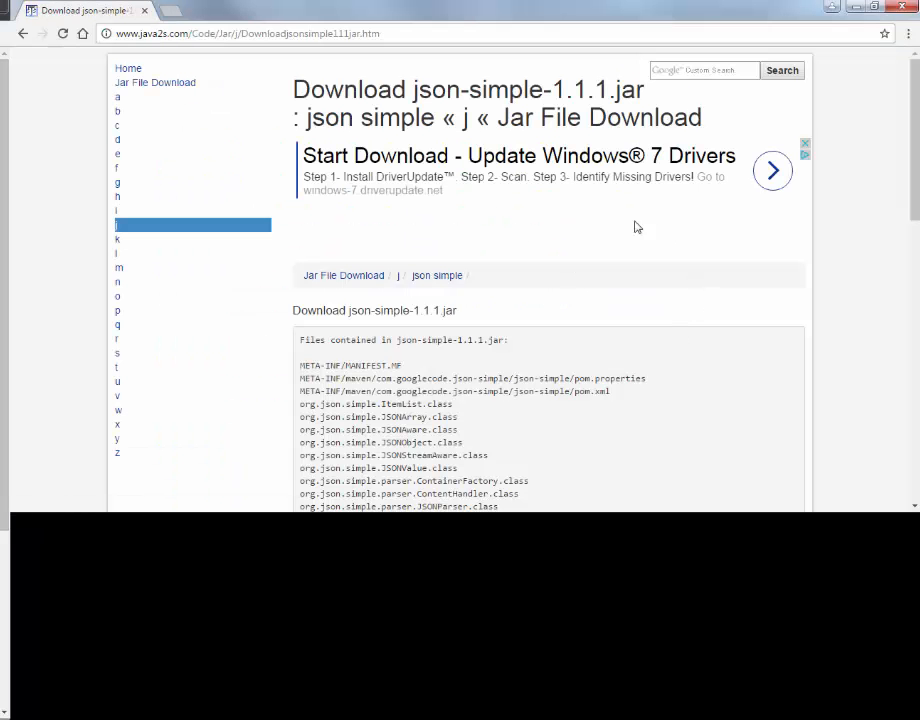
# Scroll java2s.com to the json-simple-1.1.jar download page and start the zip download
pyautogui.scroll(-3)
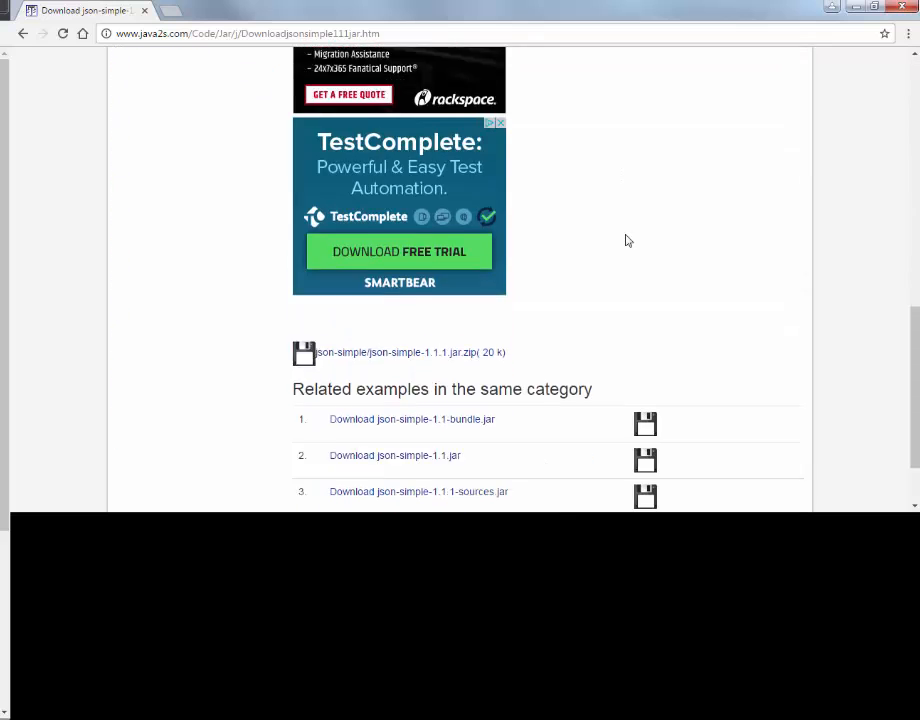
pyautogui.scroll(-3)
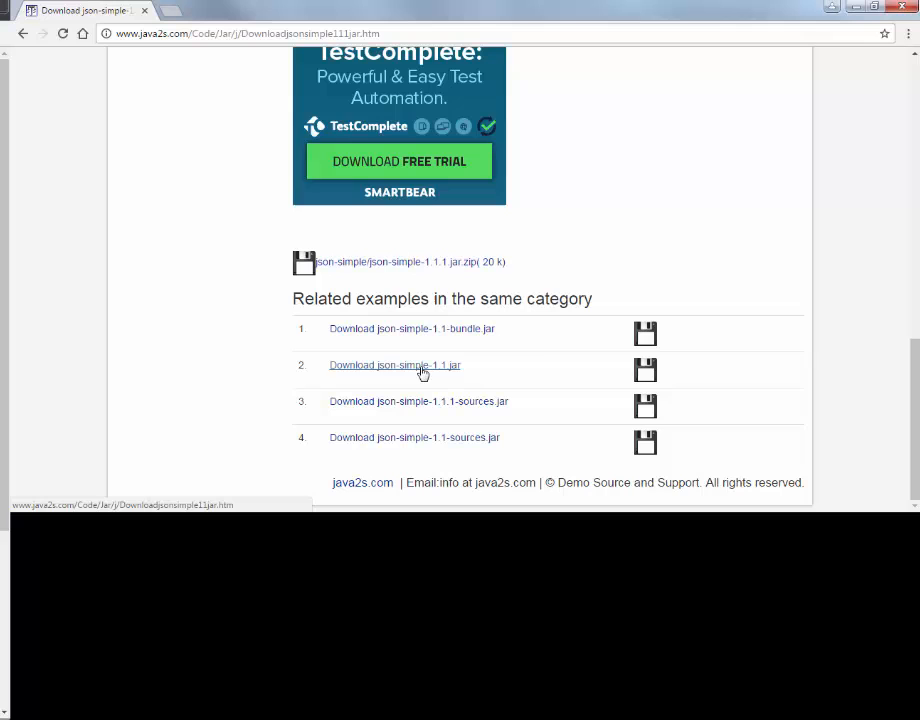
pyautogui.click(394, 365)
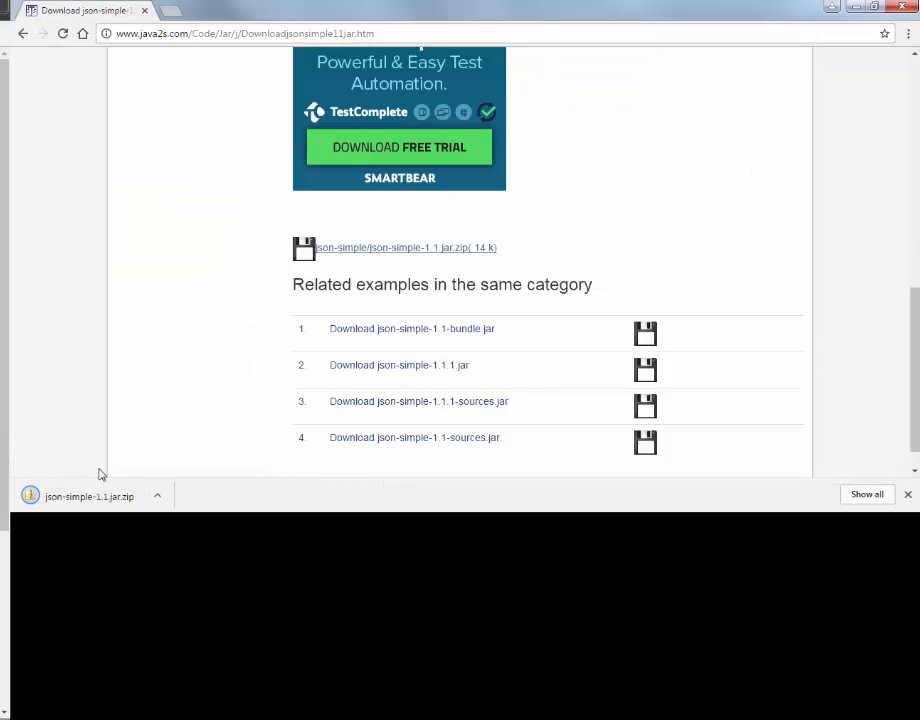
pyautogui.moveTo(455, 207)
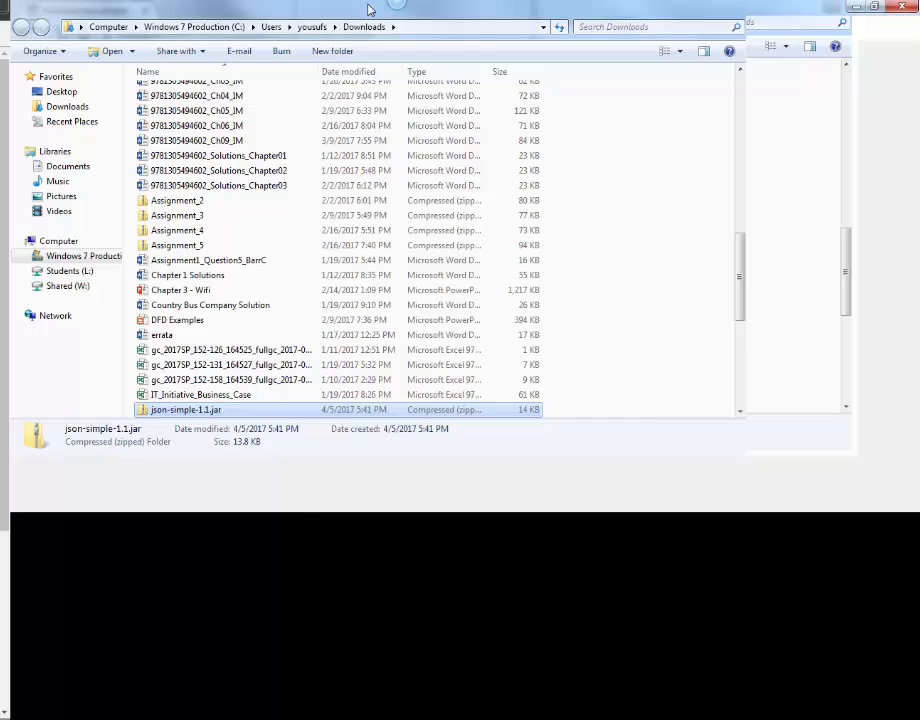
# Extract all of the json-simple-1.1.jar zip from Downloads to the Desktop
pyautogui.rightClick(185, 409)
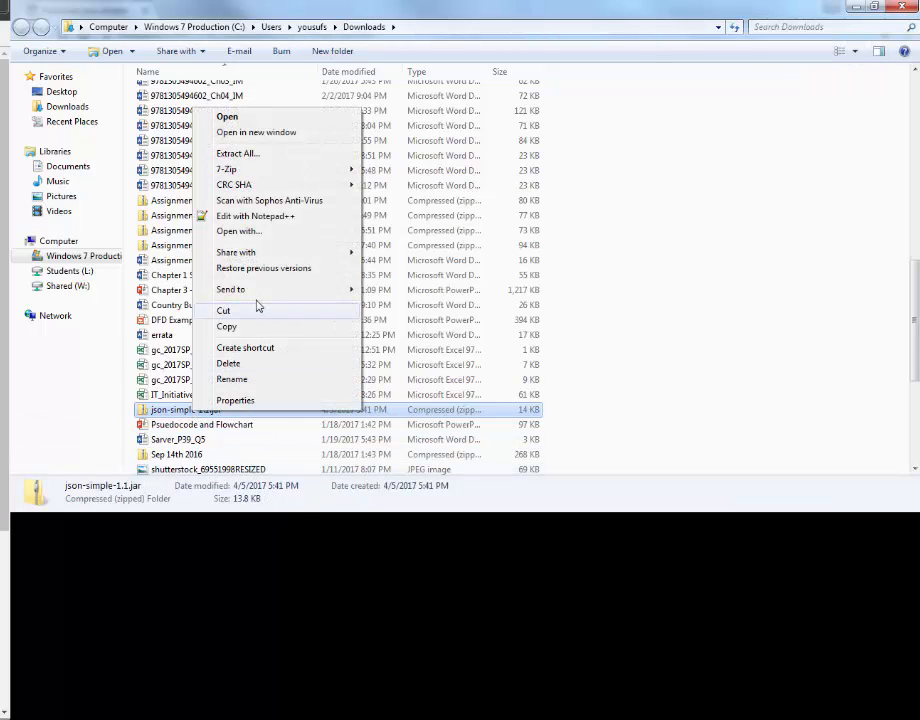
pyautogui.moveTo(255, 153)
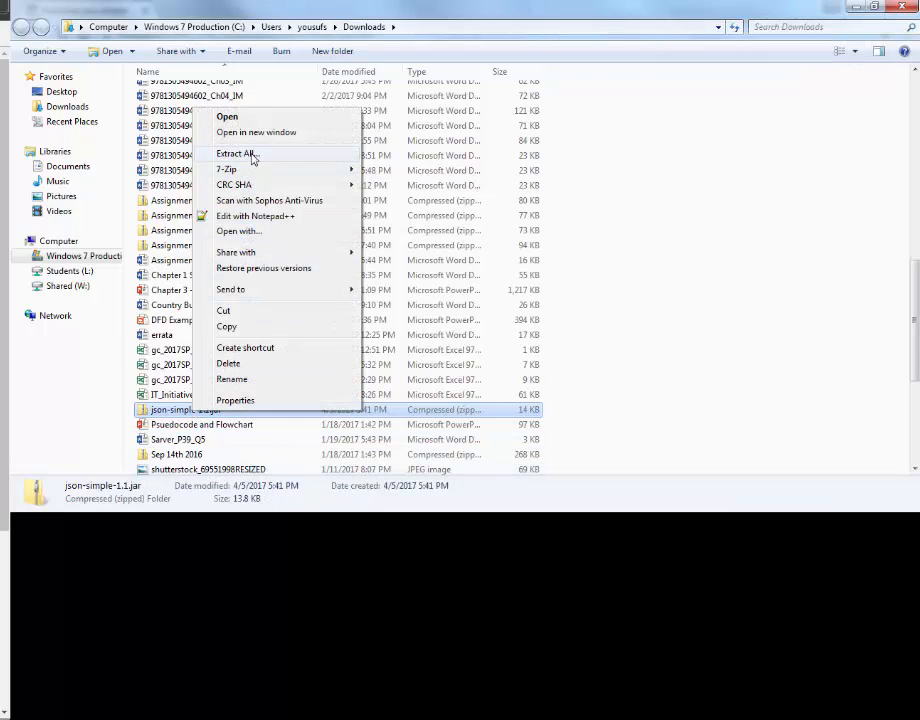
pyautogui.click(236, 153)
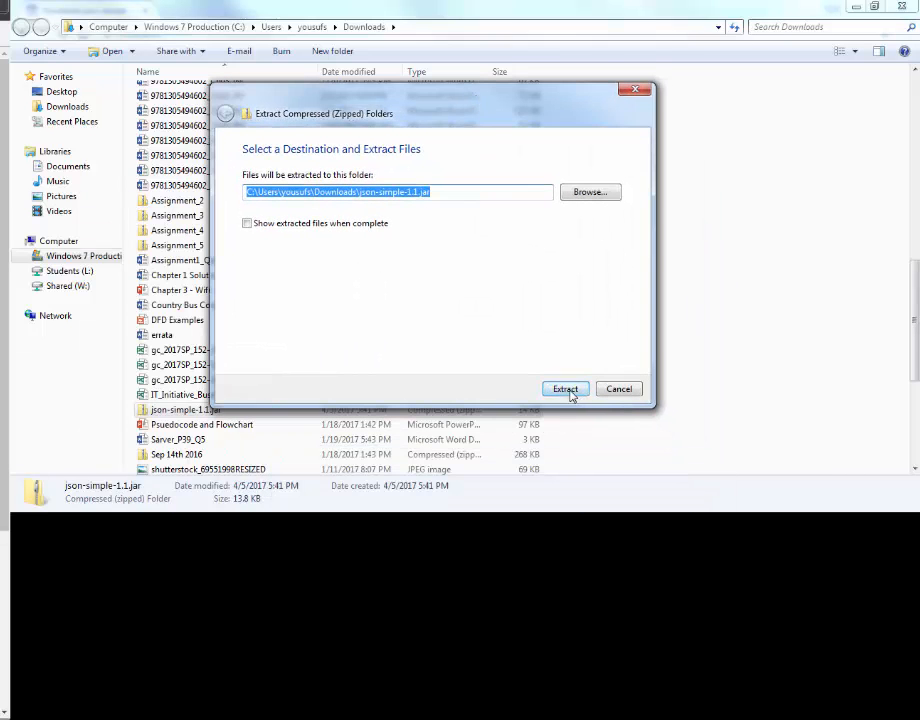
pyautogui.click(590, 191)
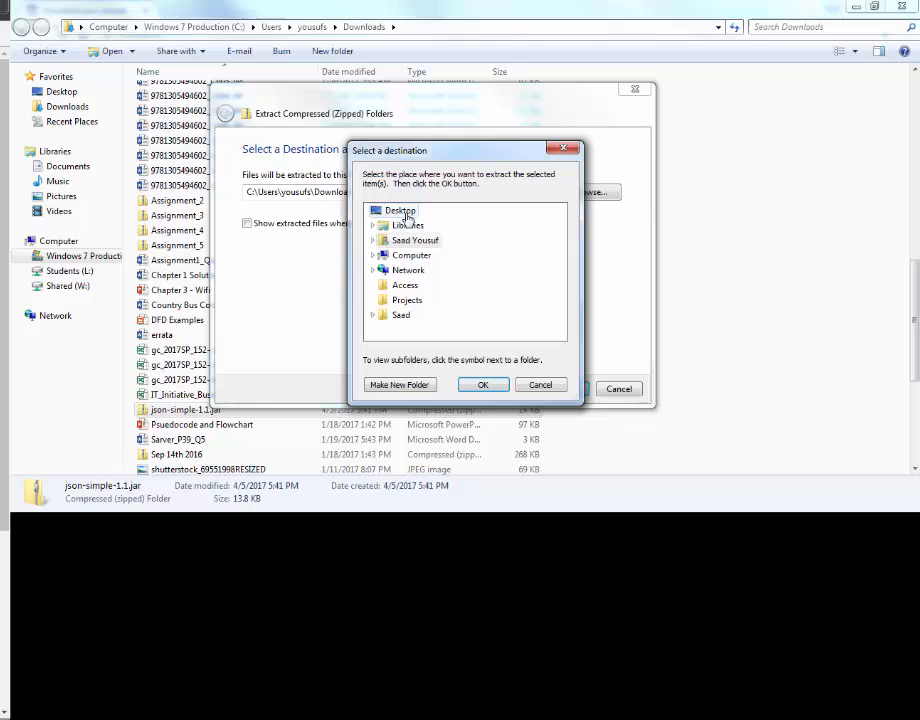
pyautogui.click(482, 384)
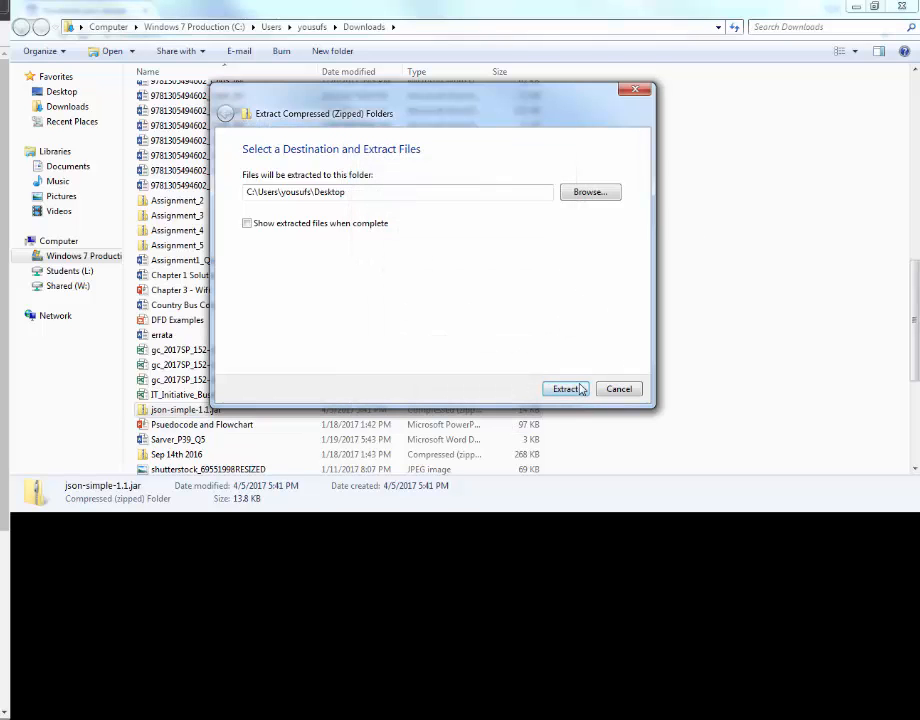
pyautogui.click(564, 388)
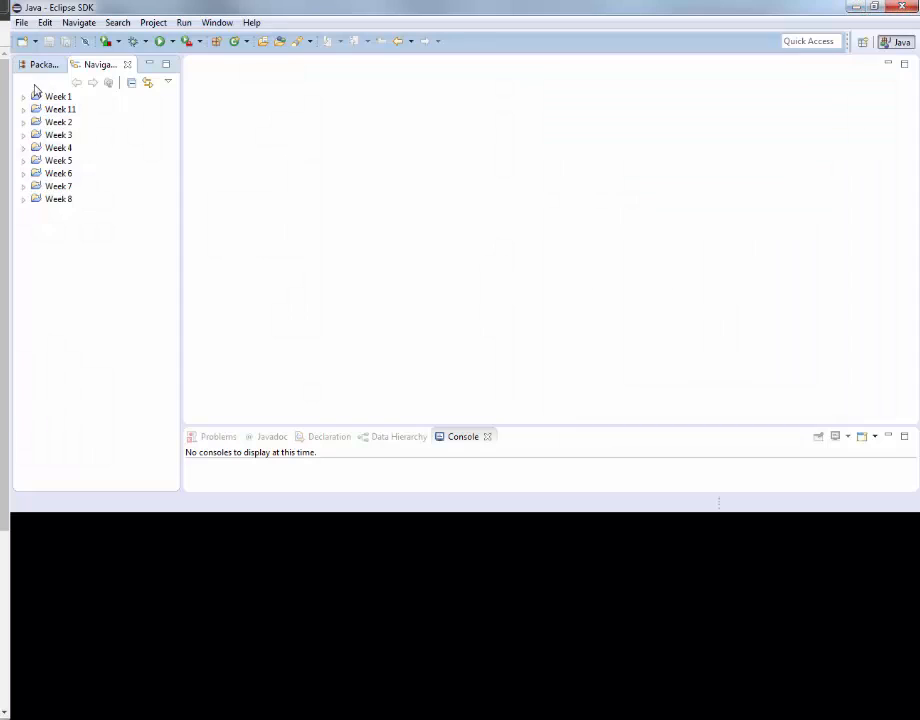
# Create the 'Week 13' Java project with default settings and expand it
pyautogui.click(14, 22)
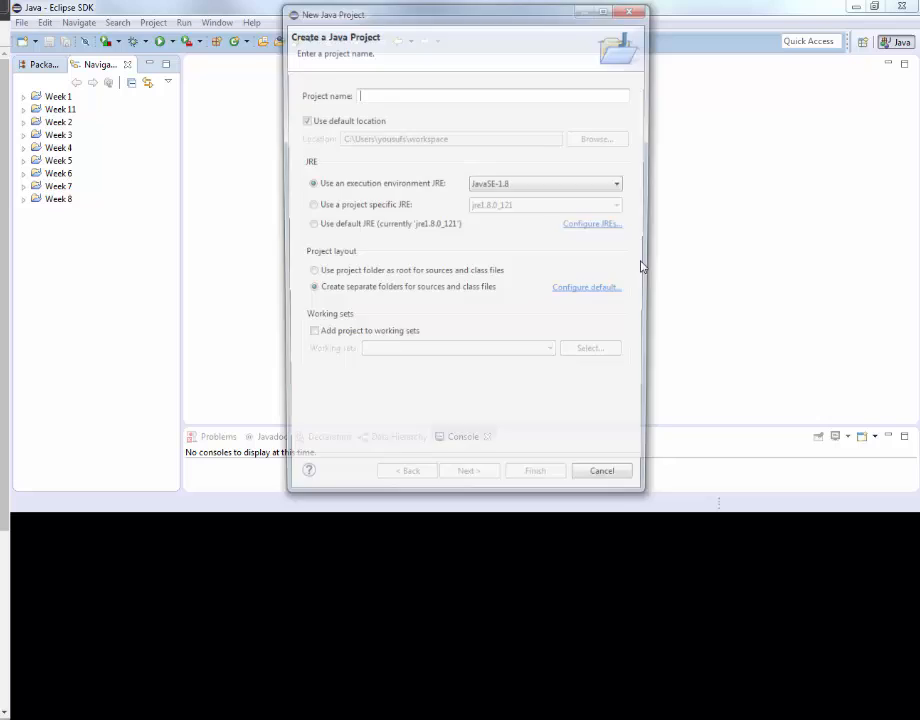
pyautogui.write('Week 13')
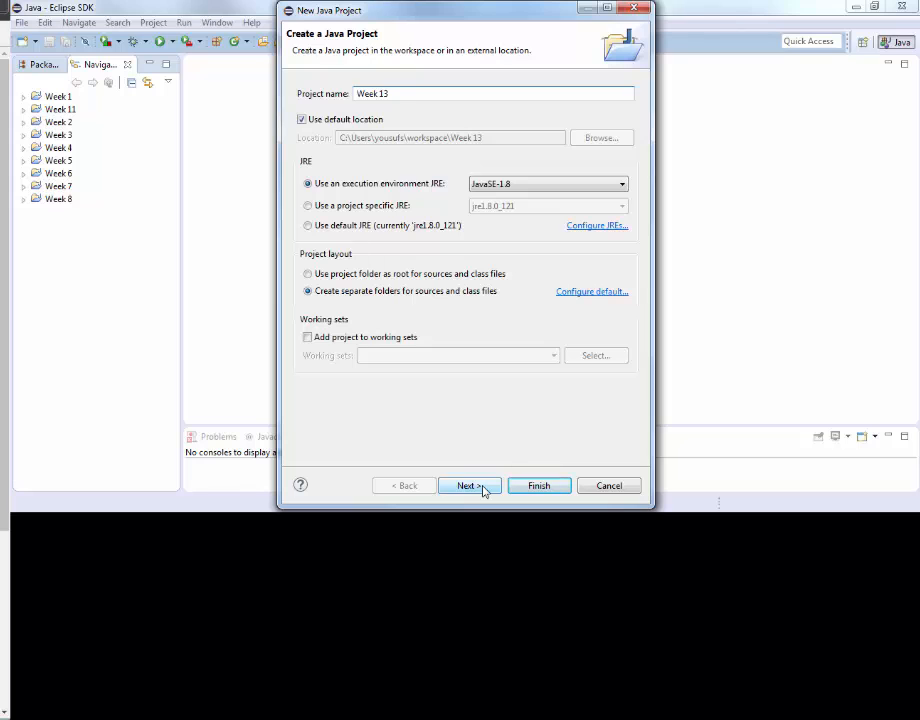
pyautogui.click(538, 485)
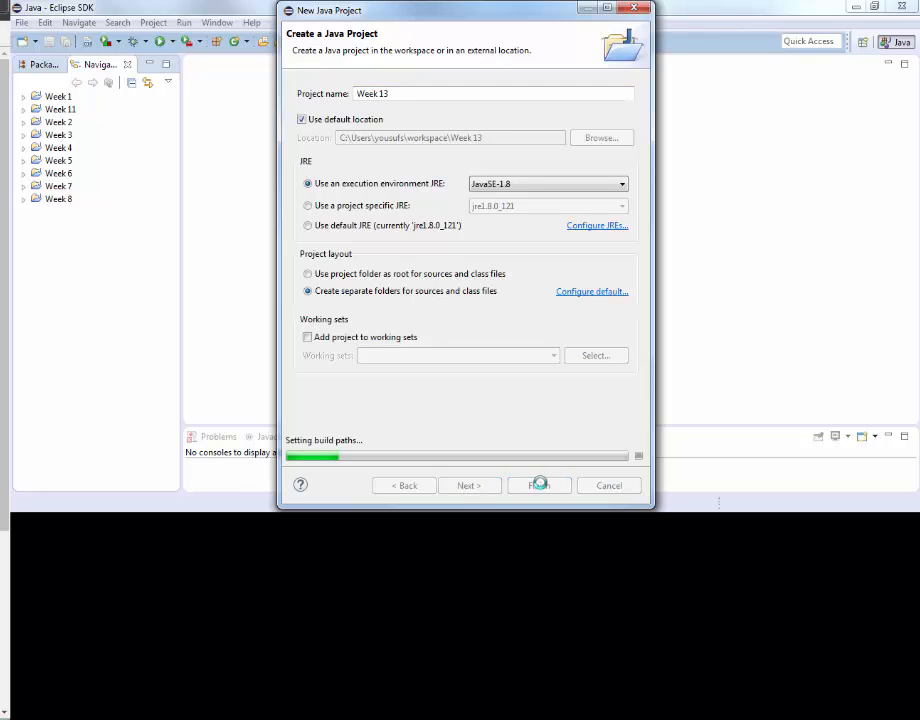
pyautogui.click(538, 485)
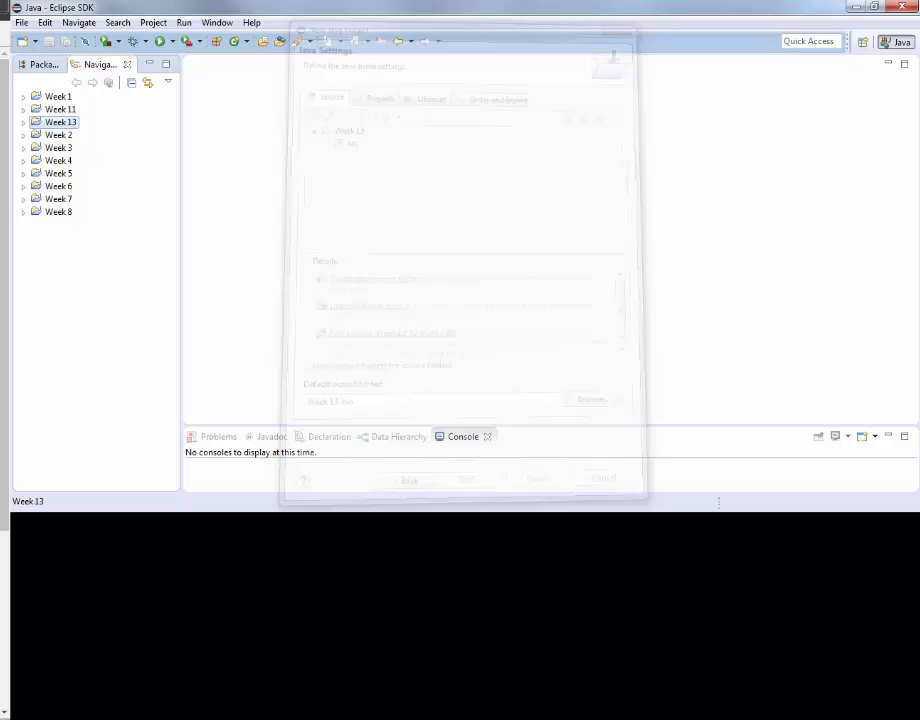
pyautogui.click(24, 121)
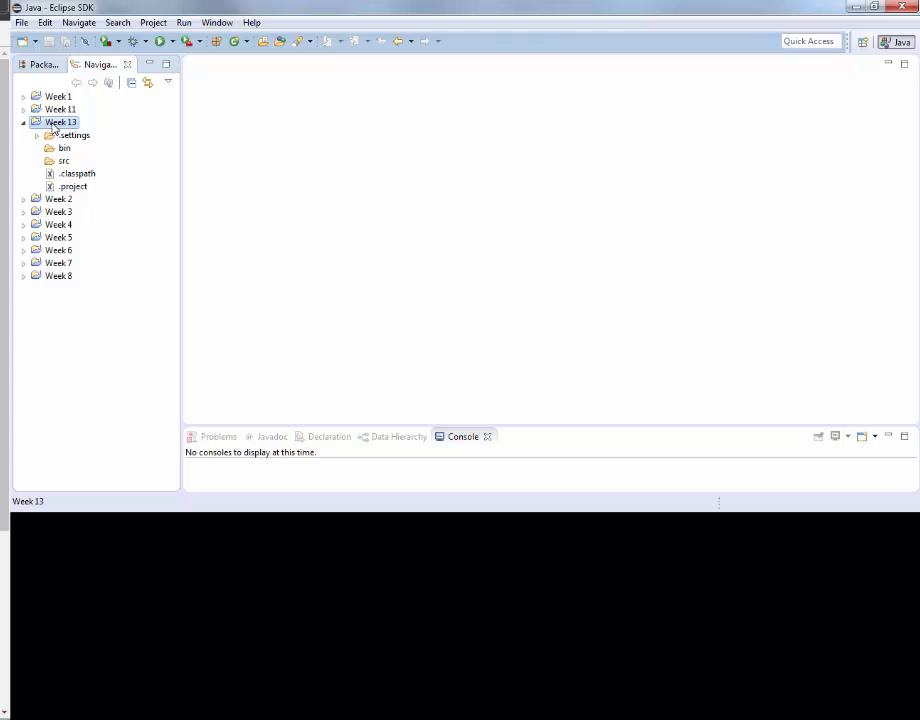
# Show the Libraries tab of Week 13's Java Build Path properties
pyautogui.rightClick(60, 121)
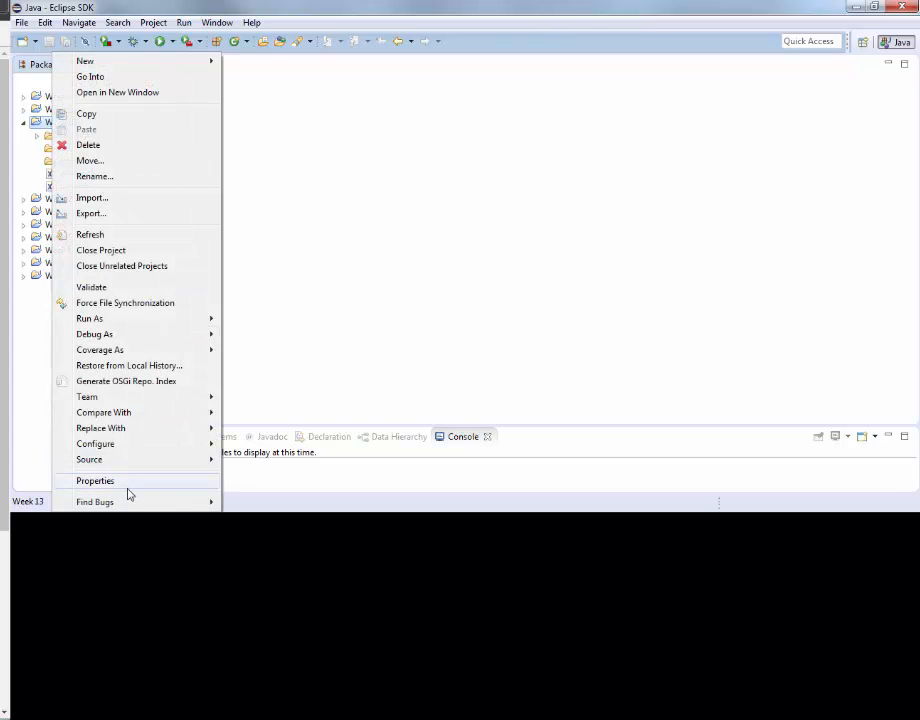
pyautogui.moveTo(112, 481)
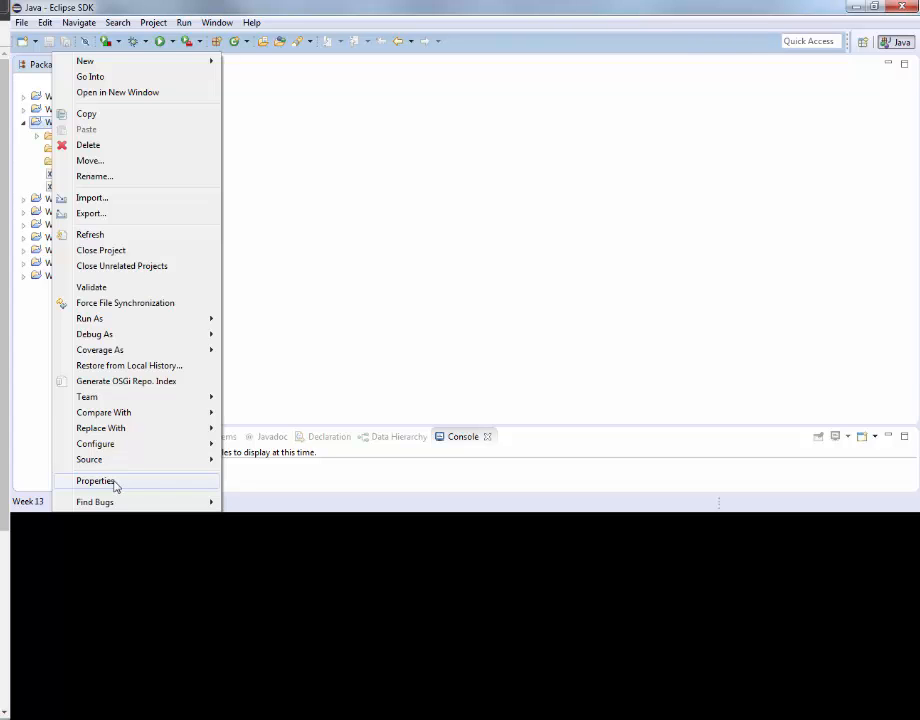
pyautogui.click(96, 480)
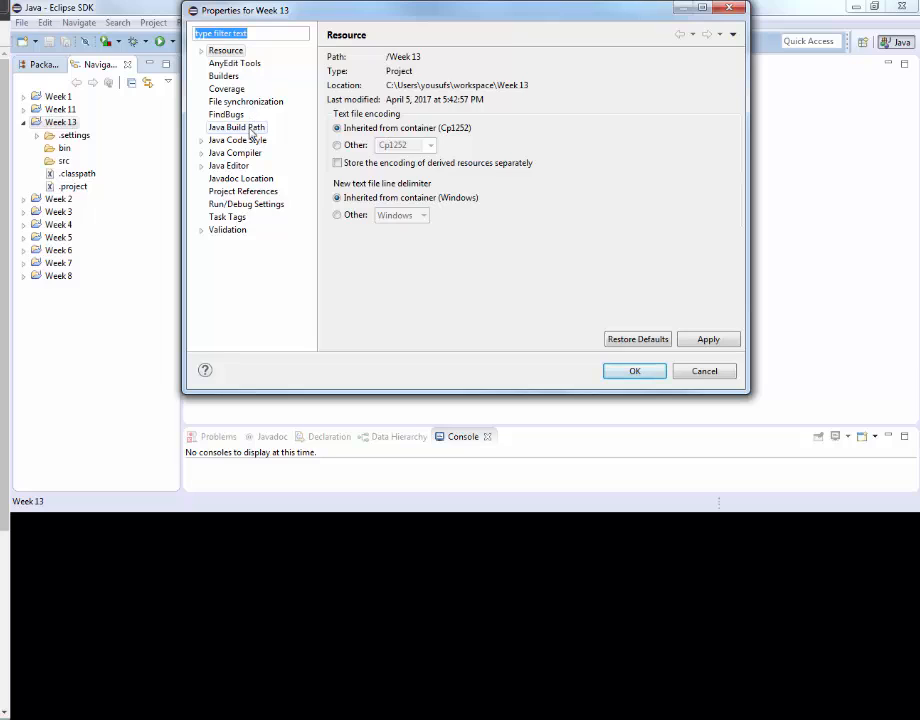
pyautogui.click(235, 127)
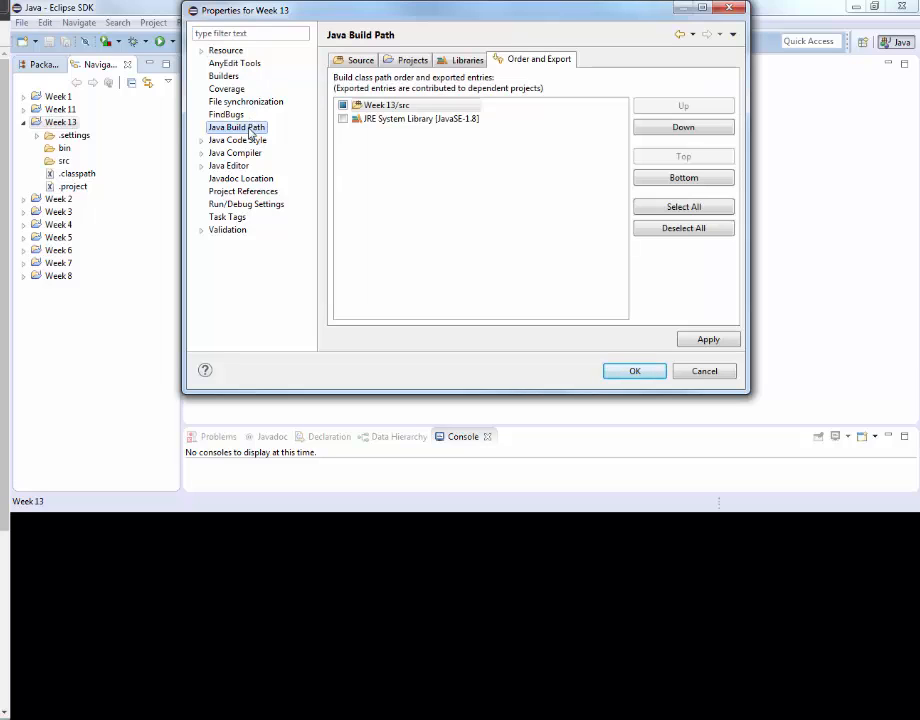
pyautogui.click(466, 59)
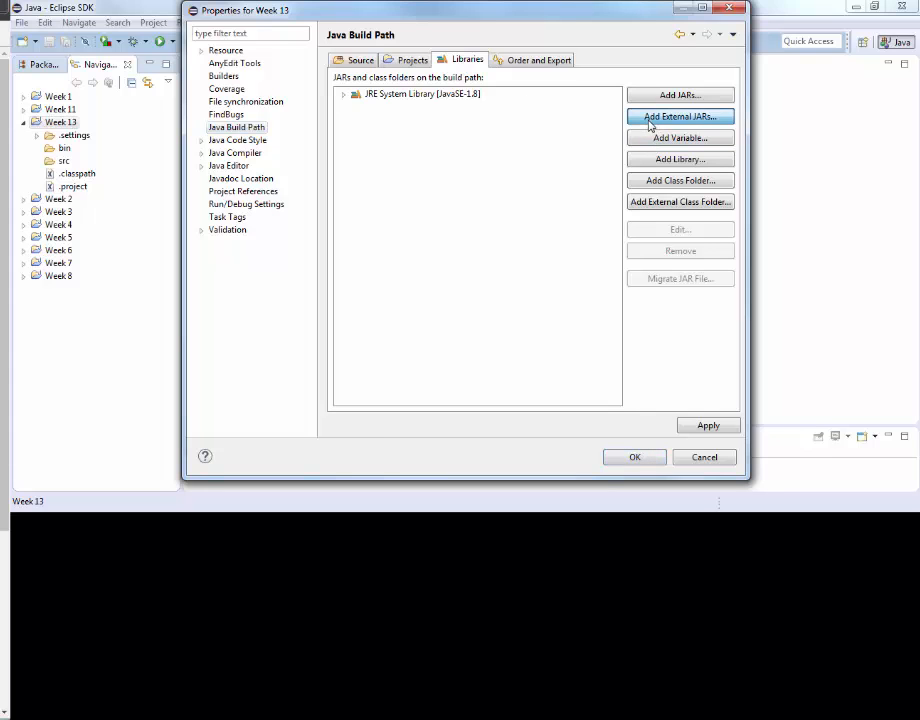
# Add json-simple-1.1.jar from the Desktop as an external JAR and apply with OK
pyautogui.click(680, 116)
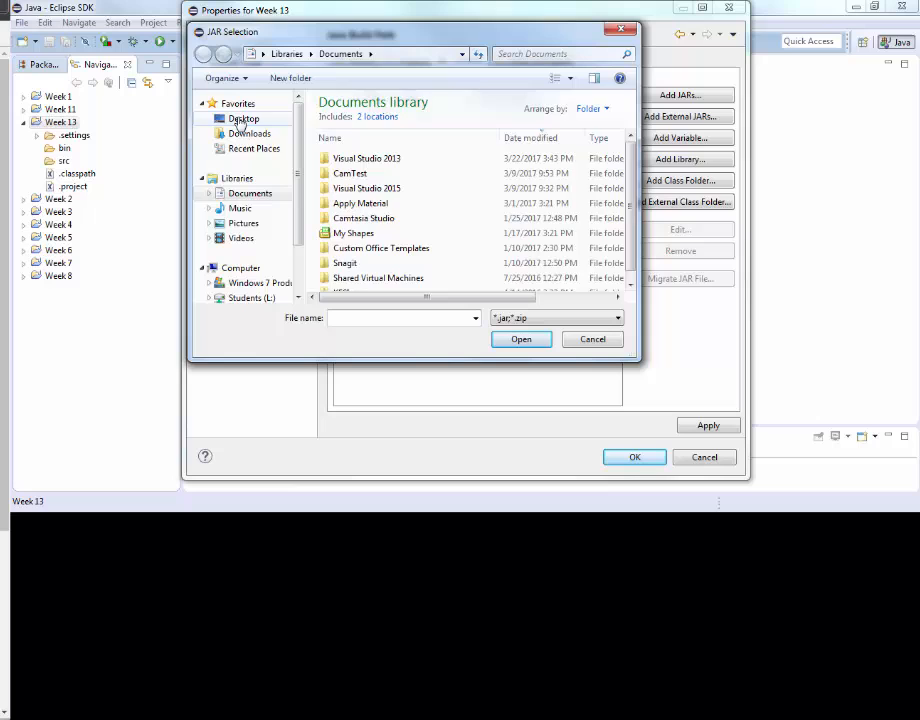
pyautogui.click(244, 118)
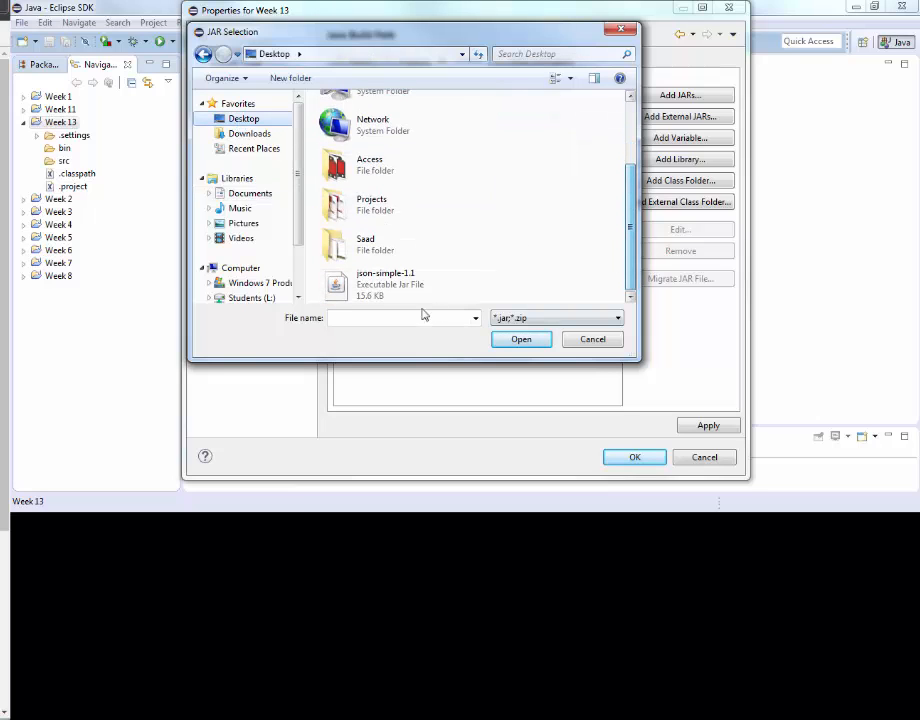
pyautogui.click(385, 284)
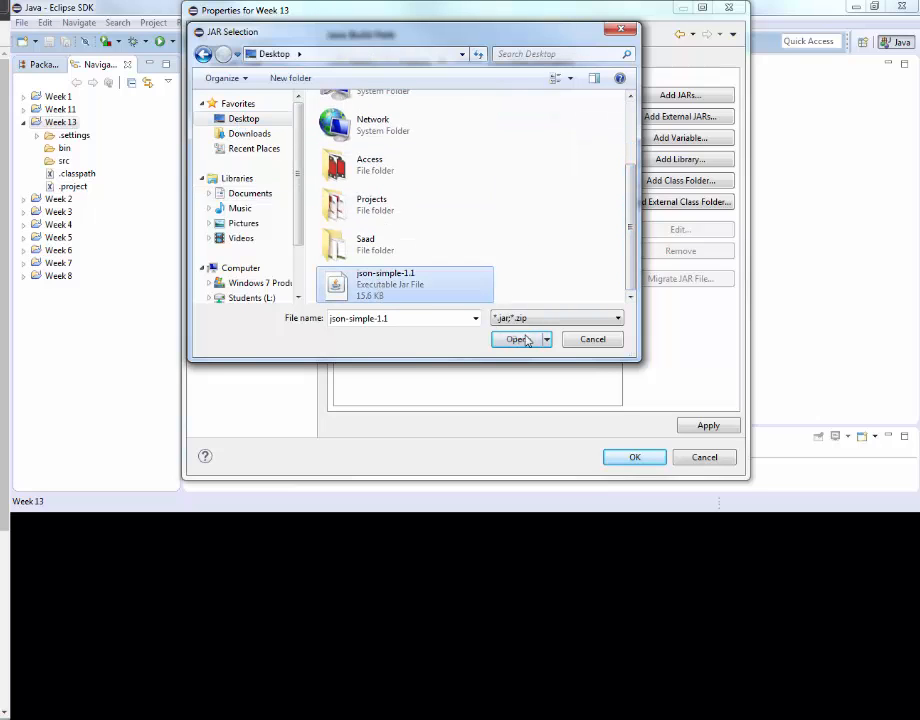
pyautogui.click(515, 339)
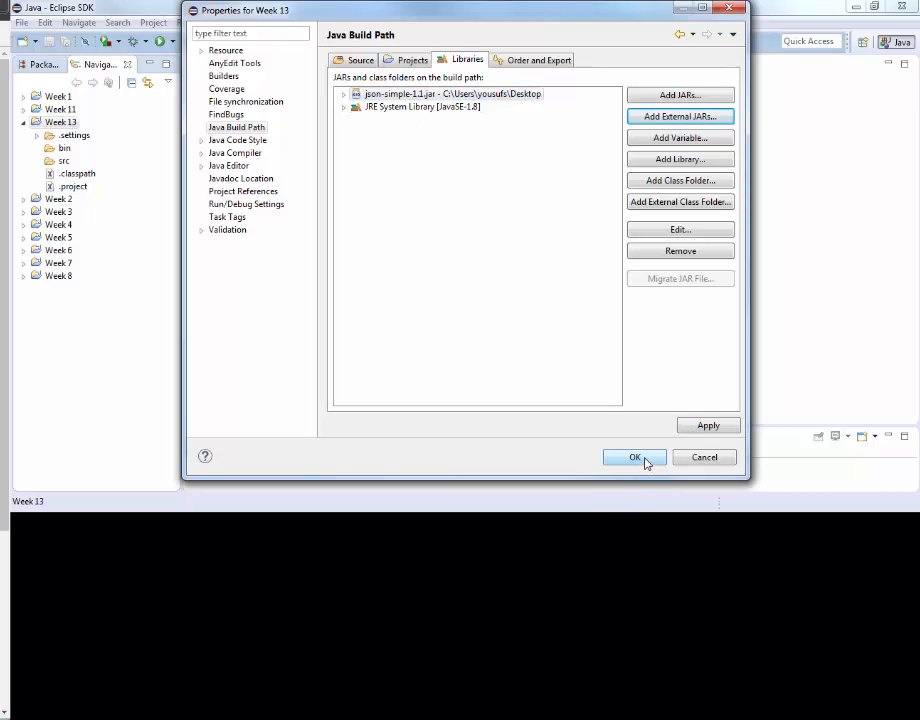
pyautogui.click(634, 457)
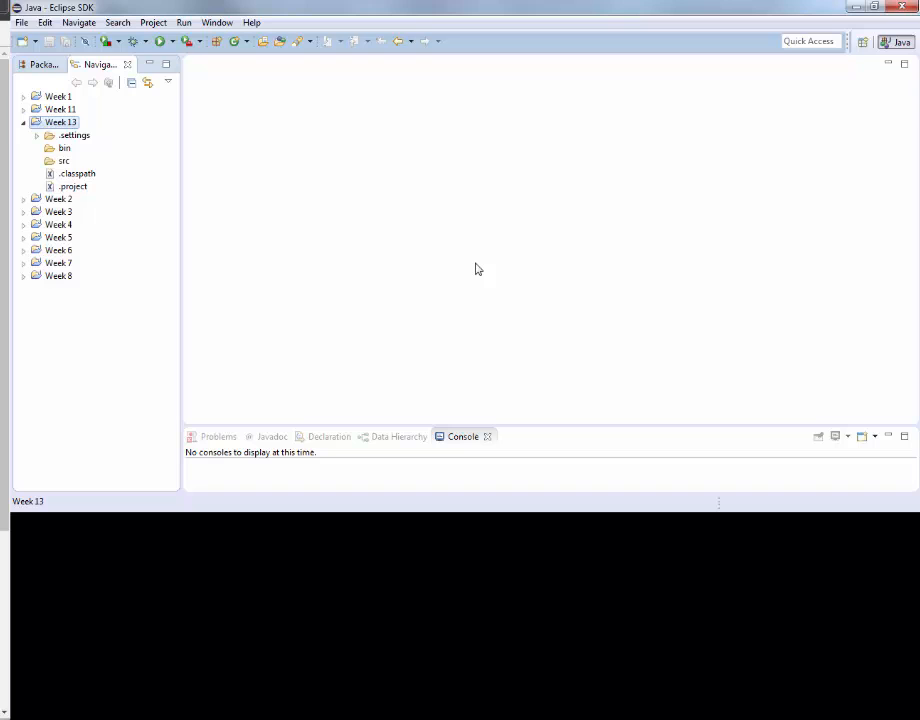